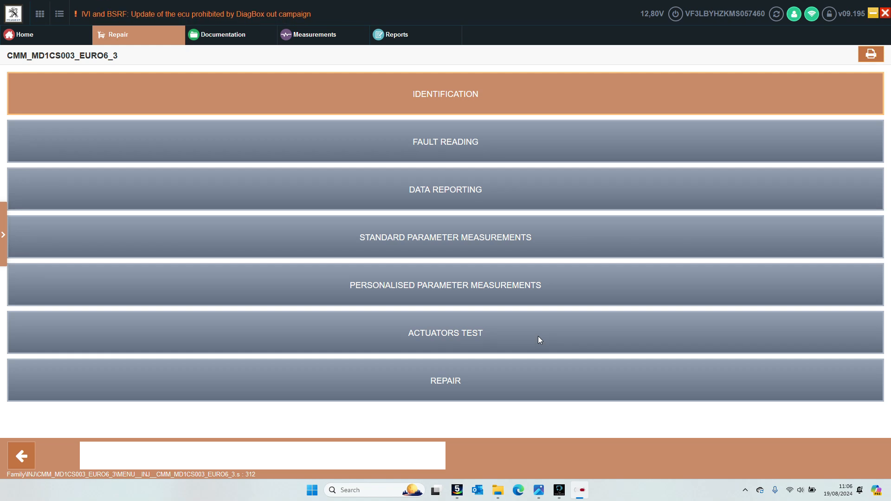
Enter the engine ECU's REPAIR functions and choose CONFIGURATION to show the prerequisites.
click(444, 380)
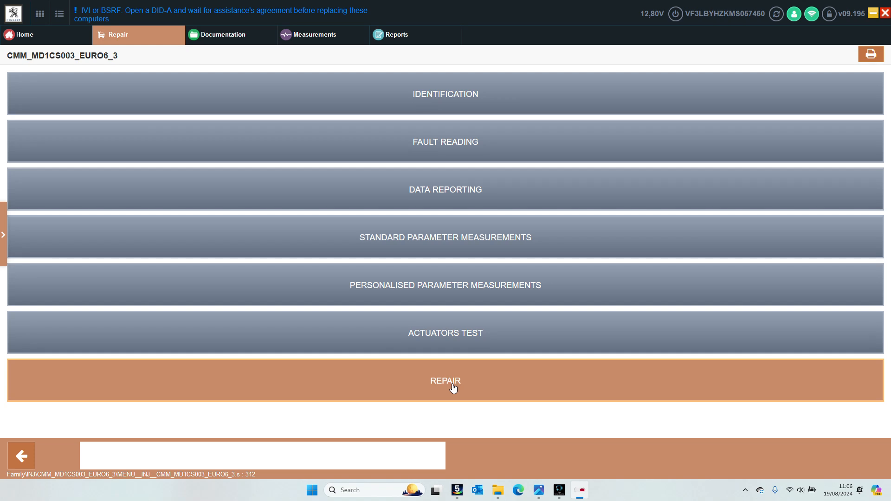
click(445, 381)
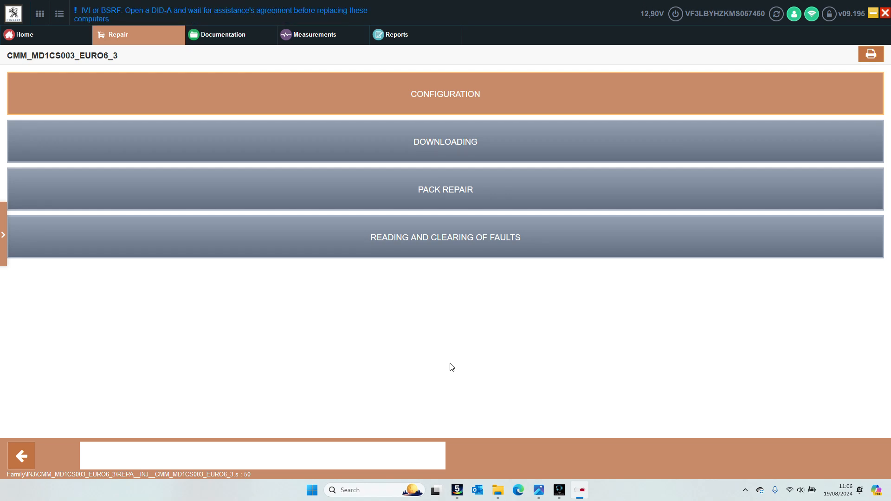
click(445, 94)
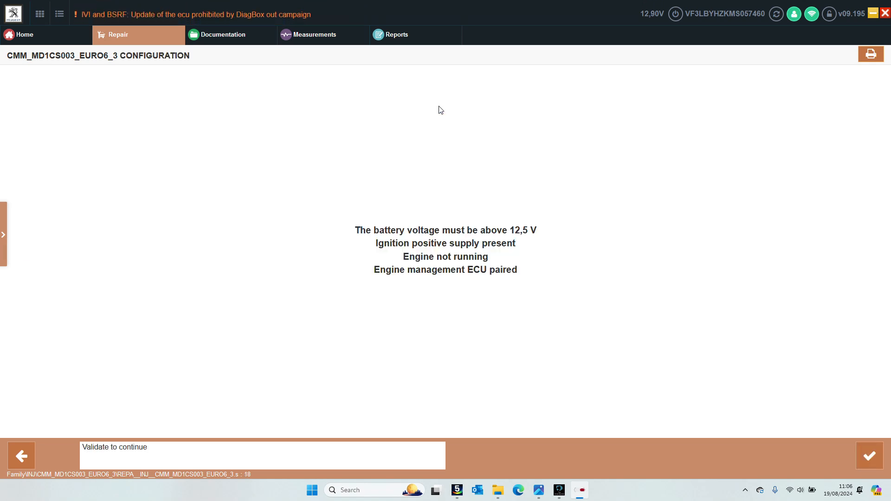
Validate the prerequisites and launch configuration with displaying of the parameters.
click(869, 455)
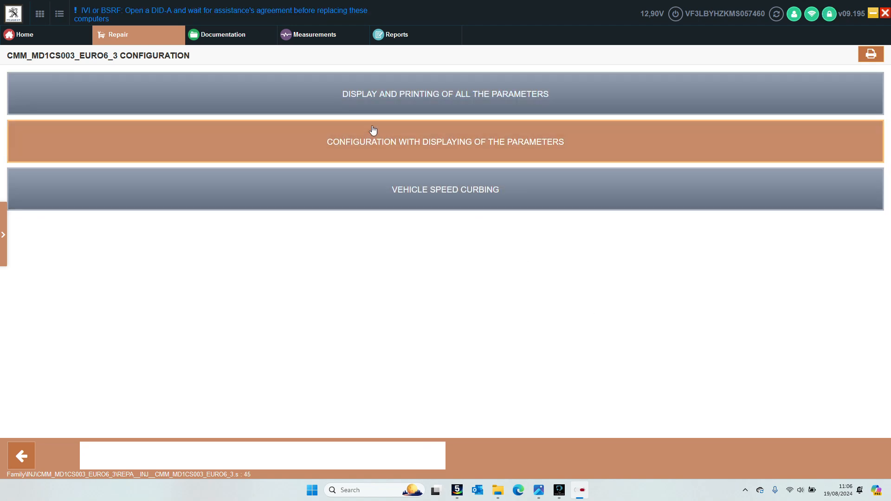
click(444, 142)
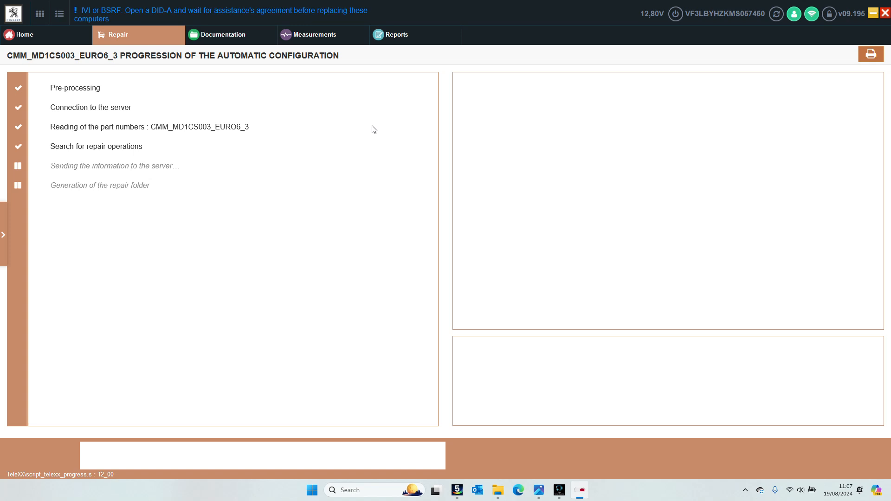
mouse_move(446, 288)
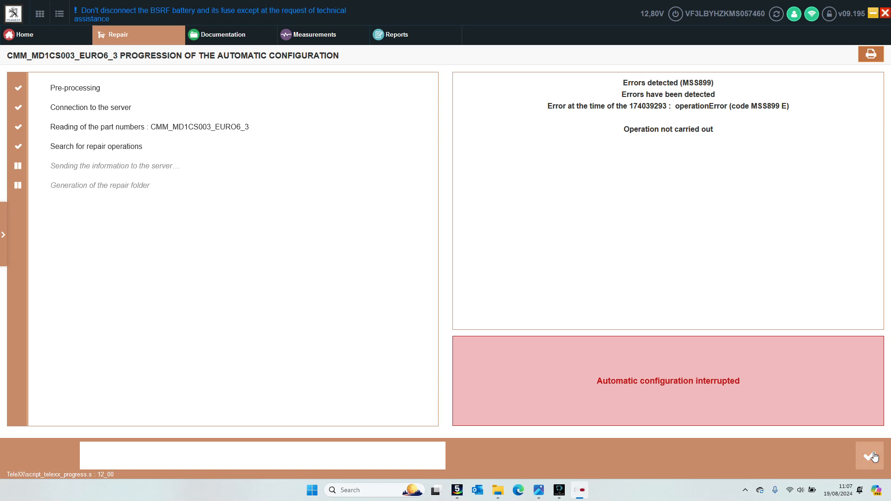
mouse_move(874, 457)
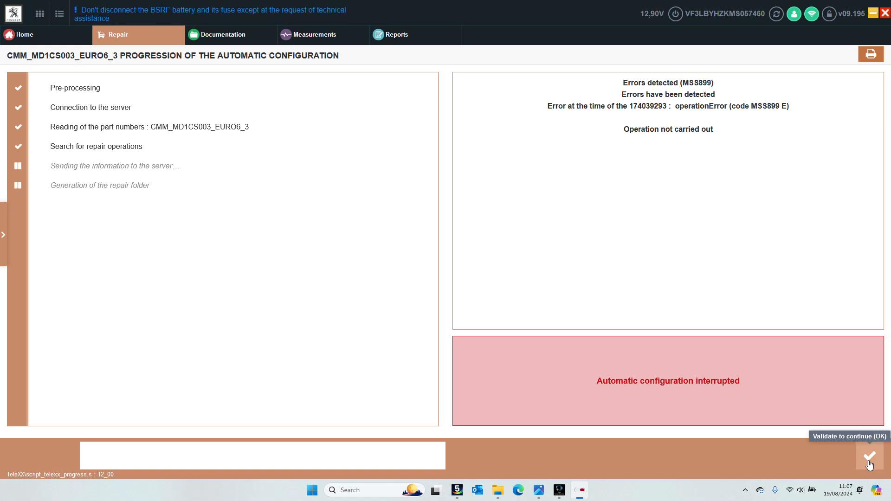
Acknowledge error MSS899 and set Type of gearbox to ATN8 automatic gearbox in manual configuration.
click(869, 456)
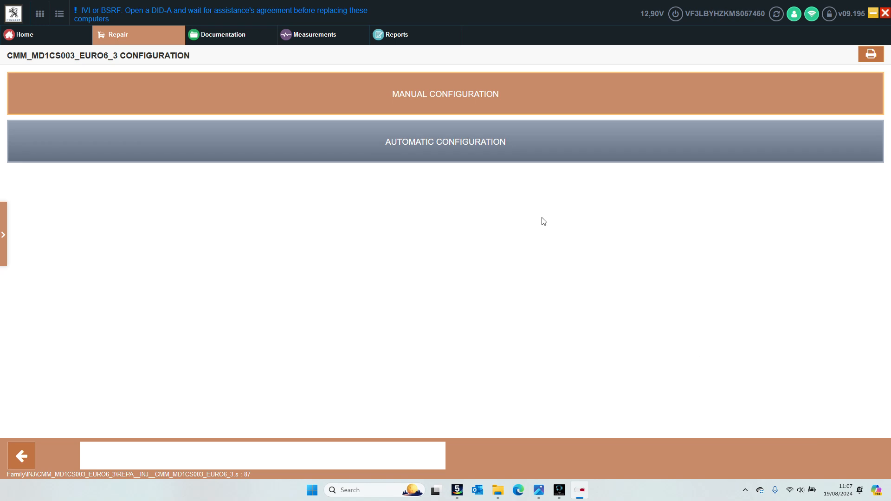
mouse_move(441, 110)
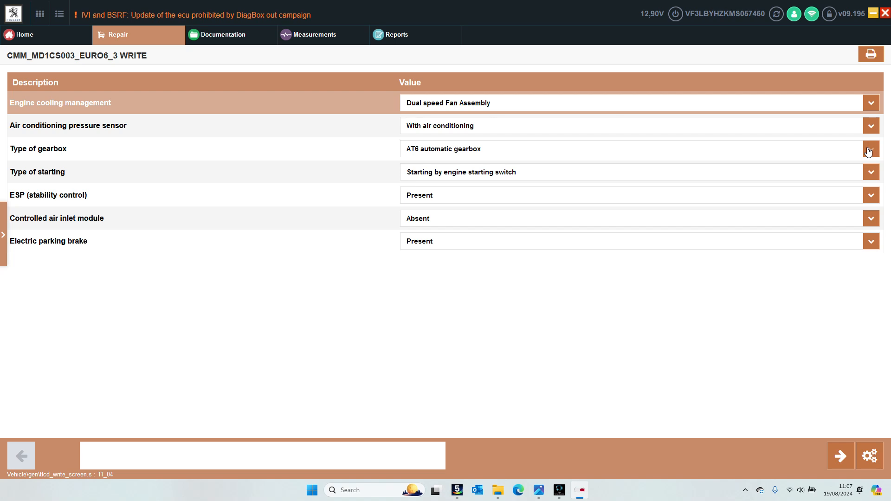
click(869, 148)
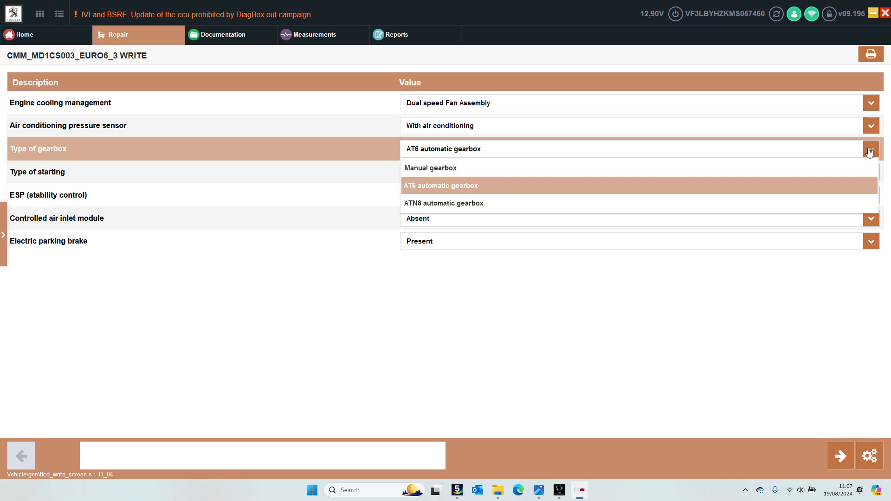
click(444, 203)
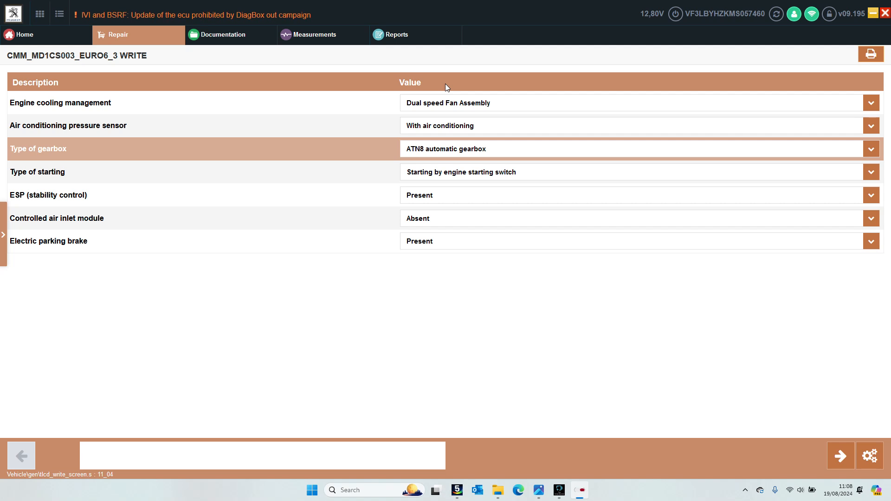
mouse_move(669, 383)
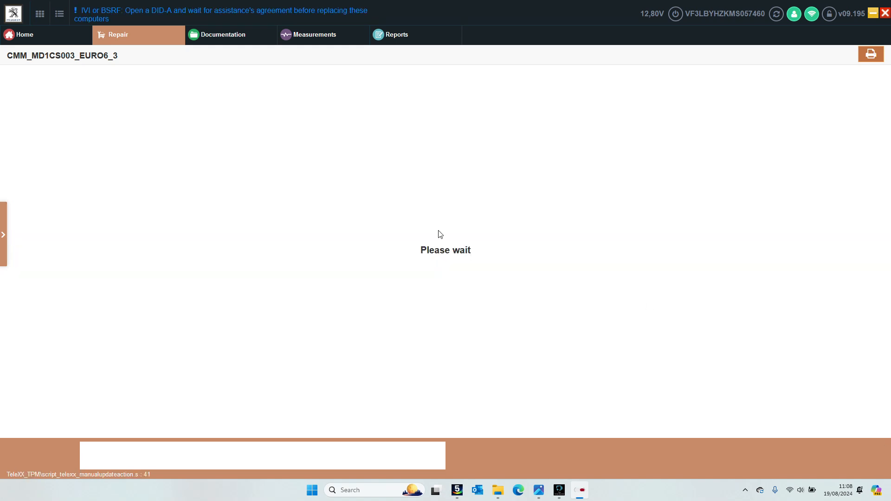
mouse_move(430, 225)
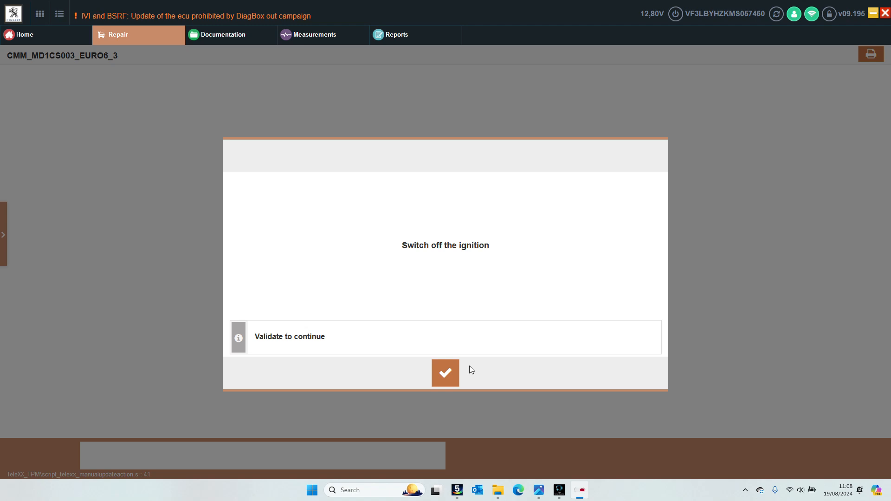
mouse_move(445, 373)
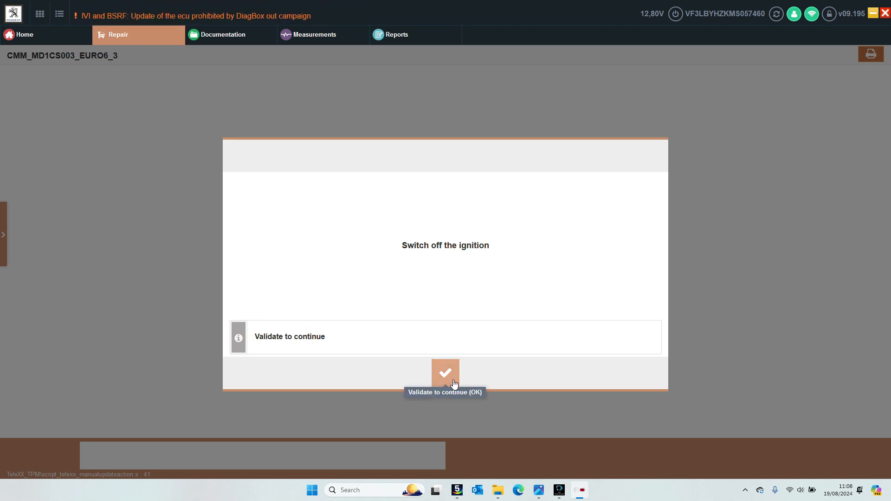
Confirm the ignition is switched off so the 59-second countdown begins.
click(445, 372)
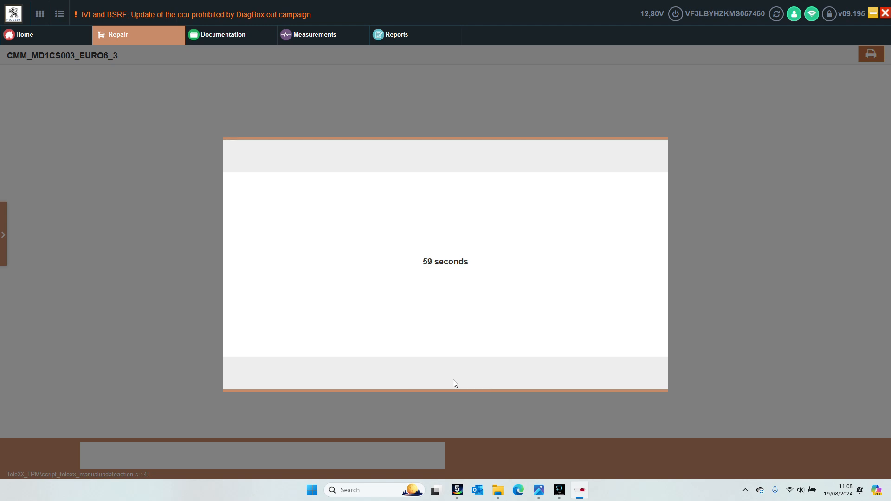